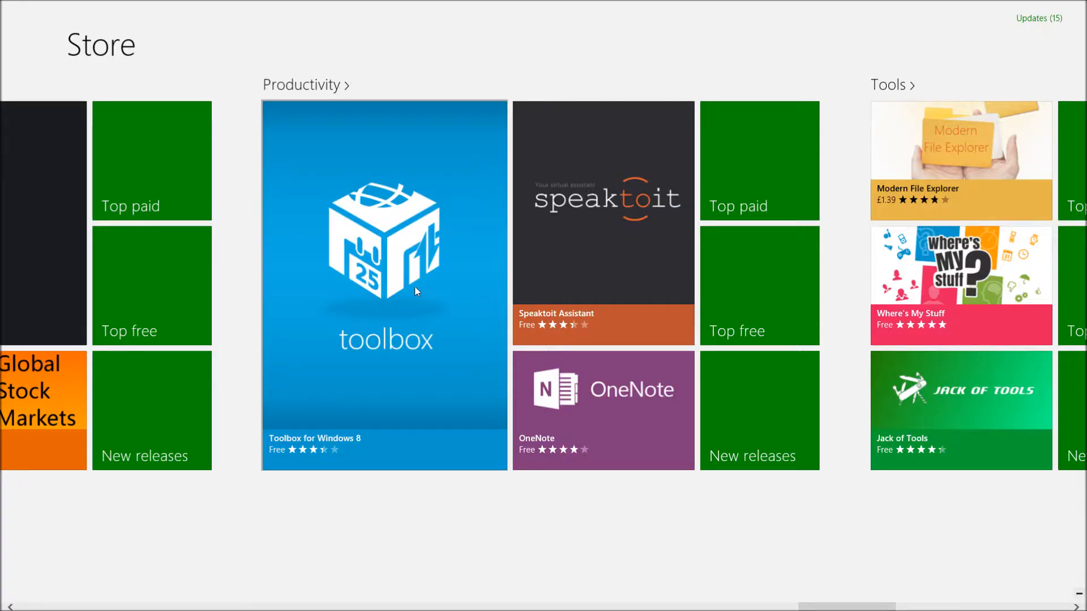
mouse_move(401, 348)
type("toolbox")
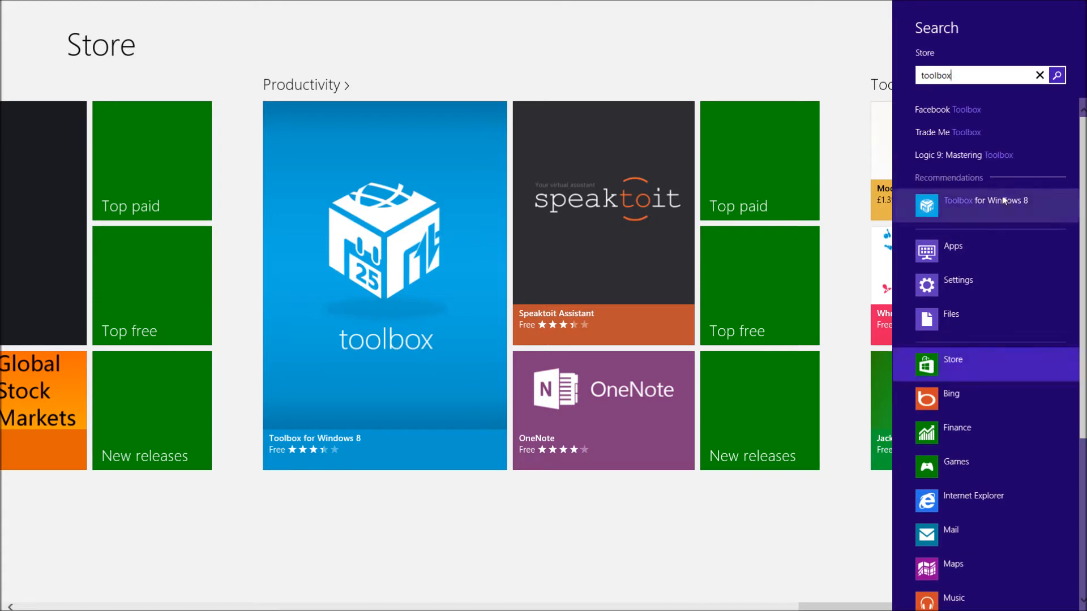
Leave the Store search and return to the Start screen with the Toolbox tile pinned
left_click(551, 558)
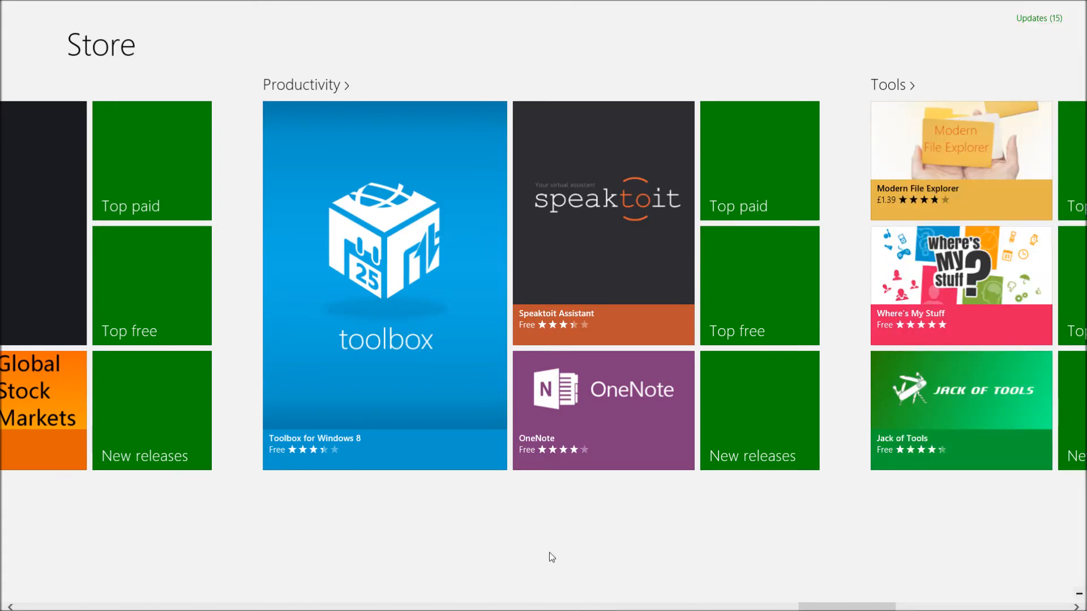
key("Win")
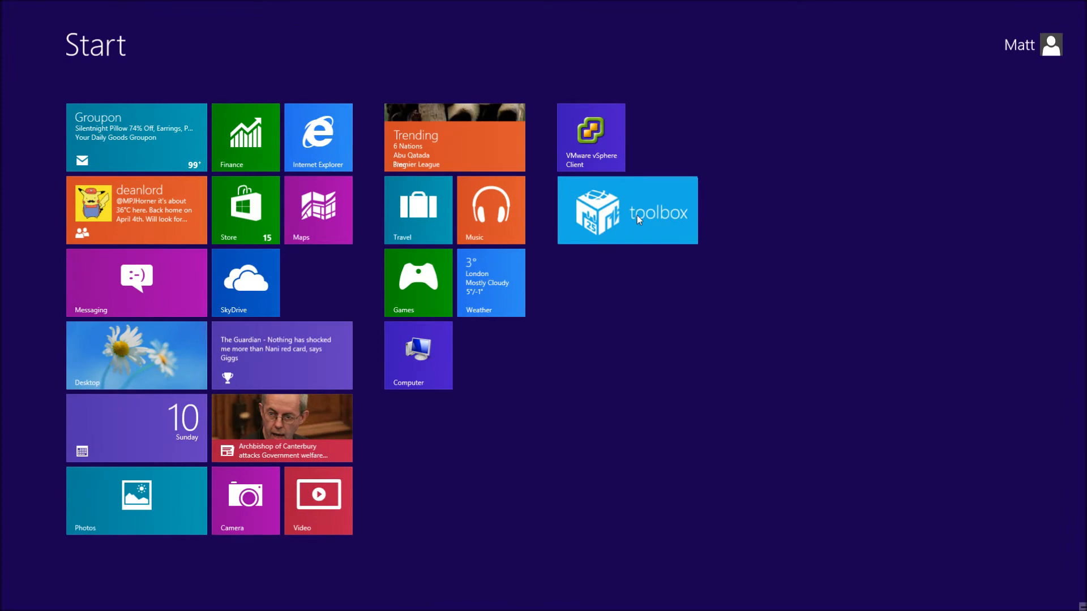
Launch Toolbox and load the 'meeting' toolset with clock, calculator, notifier, voice notes and doodle
left_click(627, 209)
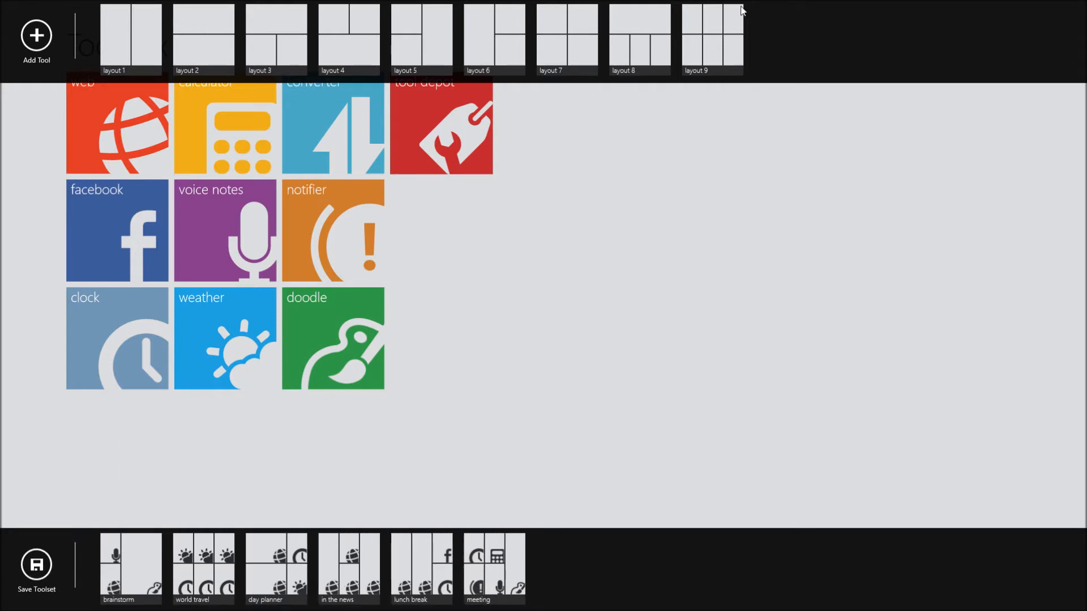
left_click(494, 567)
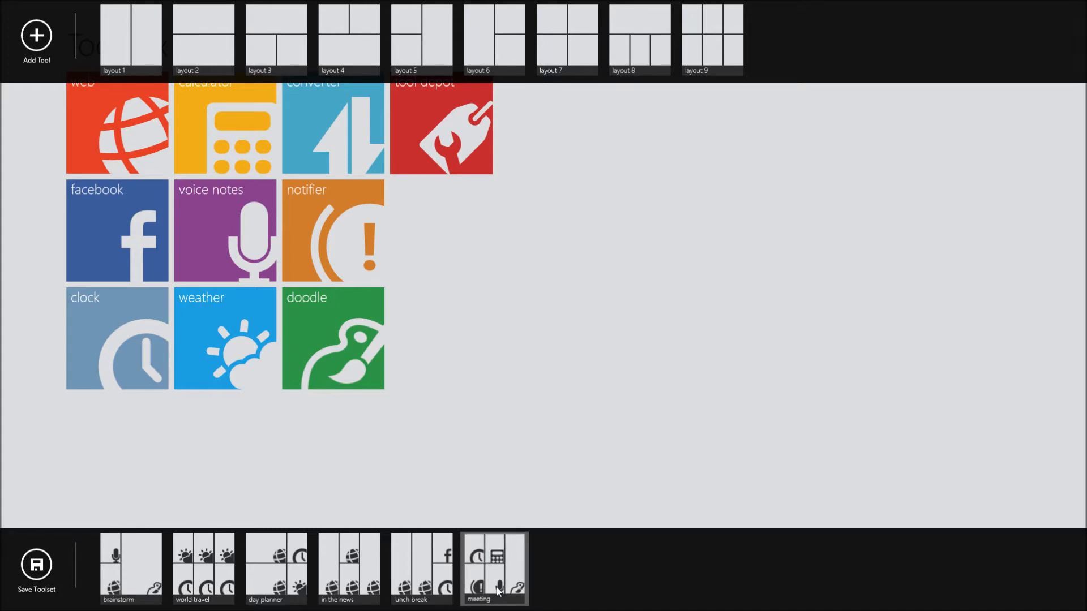
left_click(495, 568)
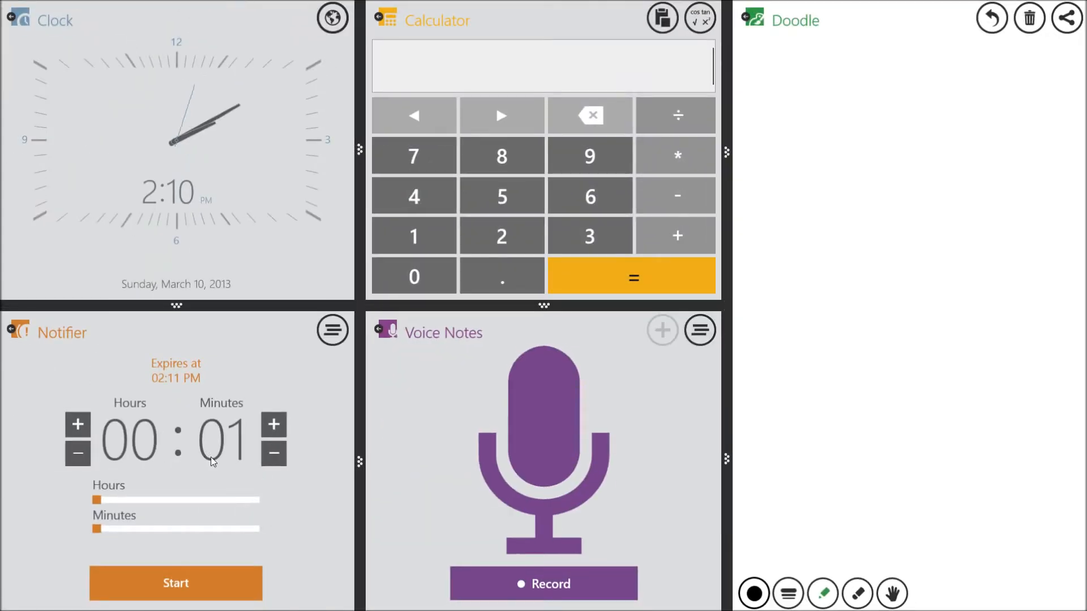
mouse_move(575, 533)
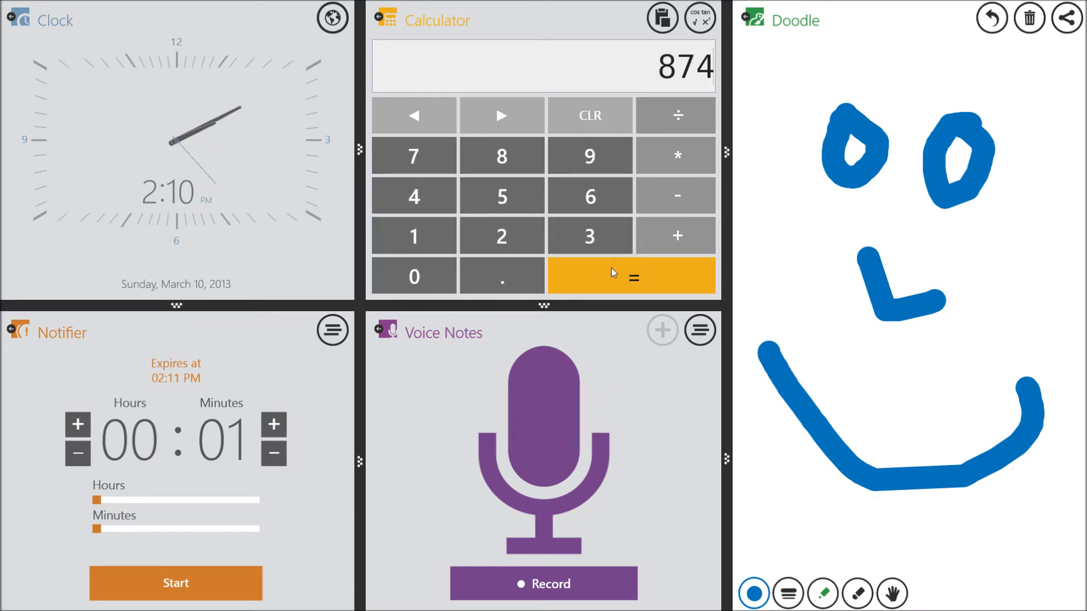
mouse_move(359, 147)
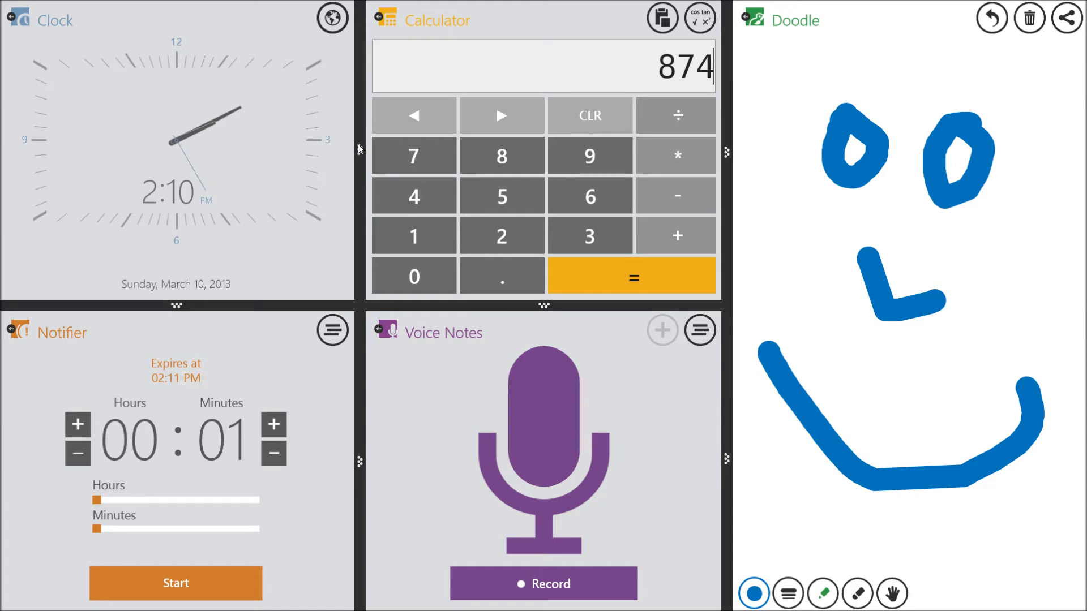
mouse_move(295, 442)
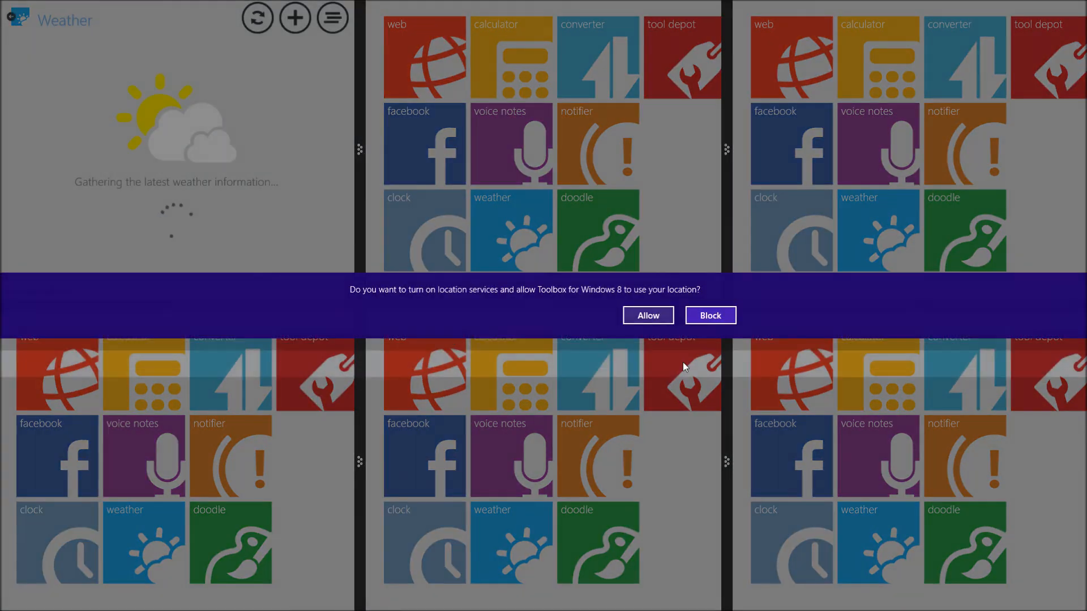
Dismiss the weather location prompt, add Converter to the second pane and browse its unit categories
left_click(646, 315)
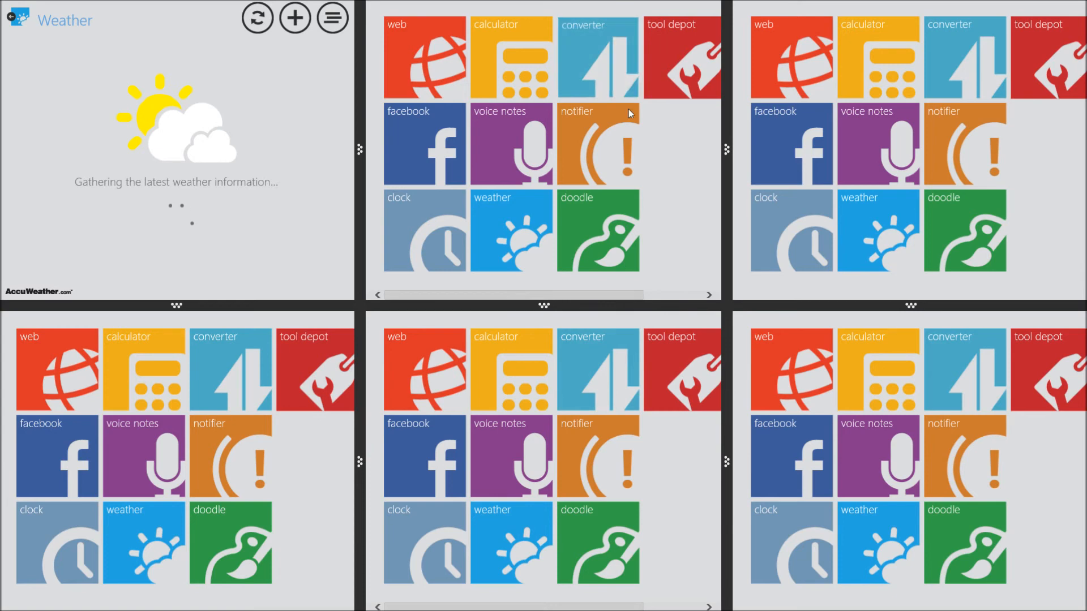
left_click(598, 57)
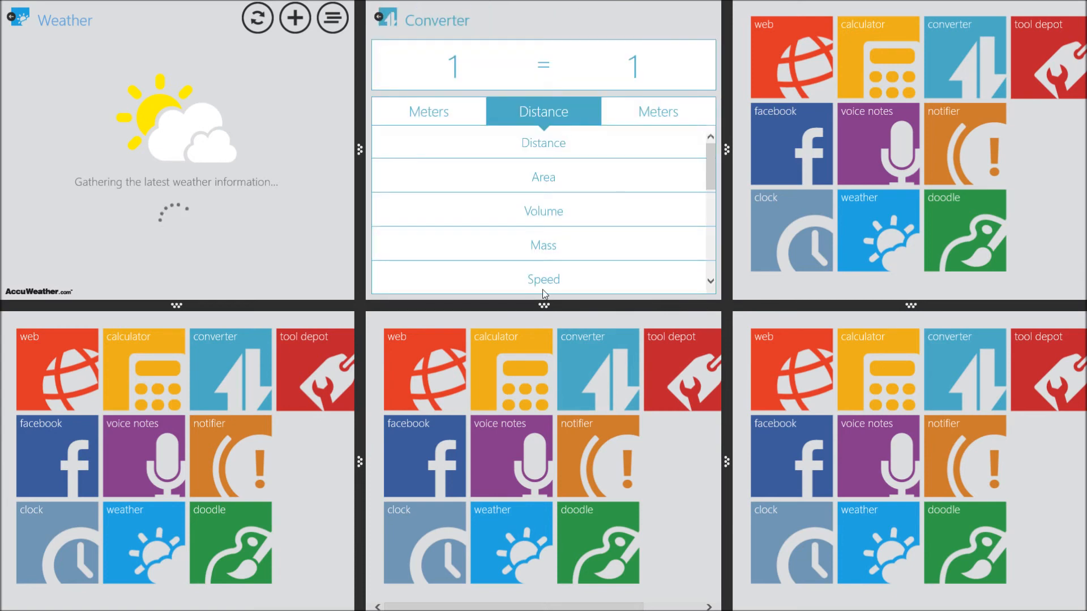
scroll("down", 3)
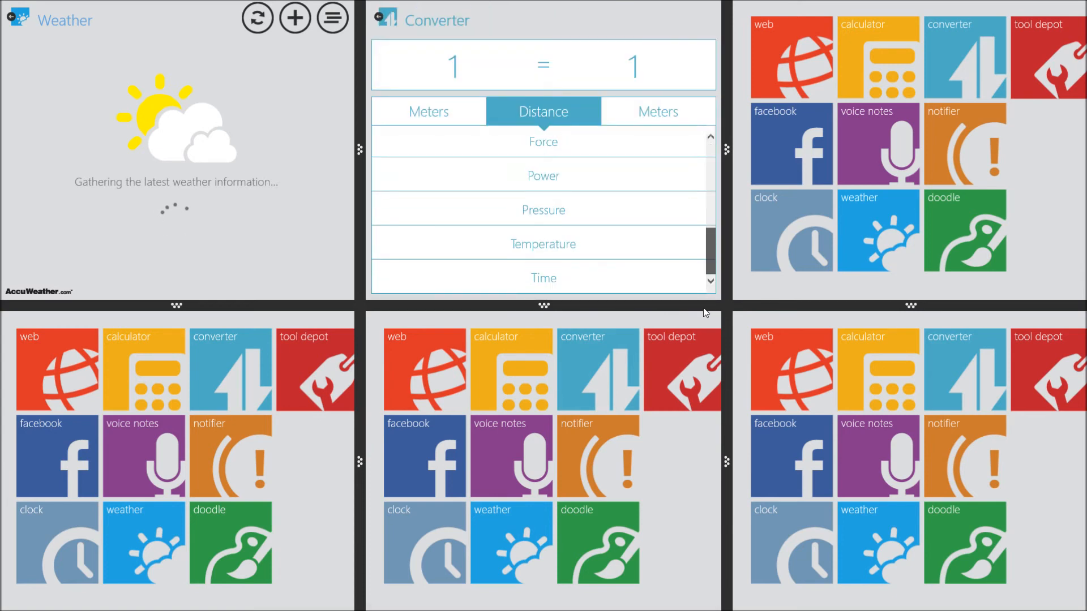